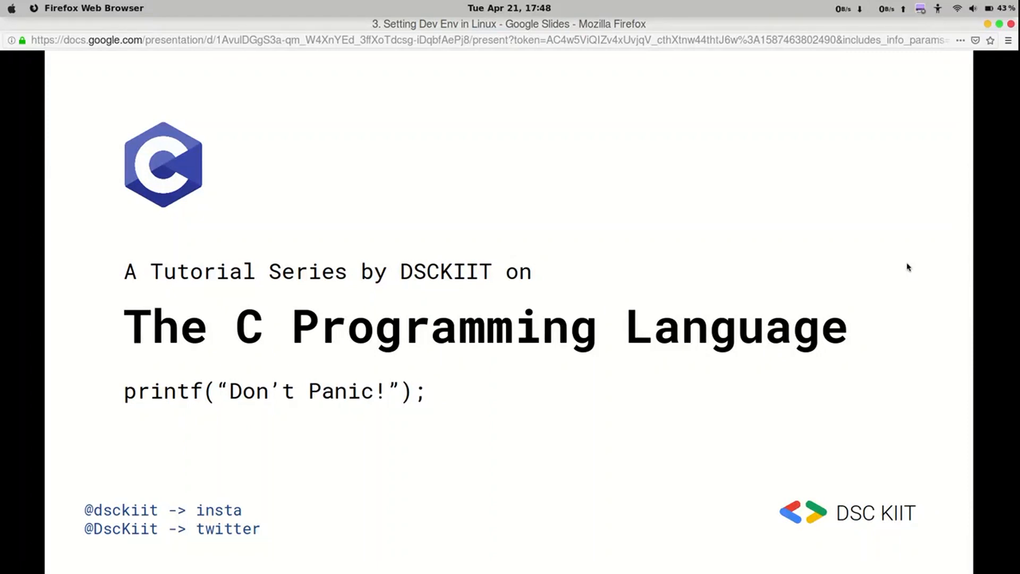
Advance the presentation two slides to reach the Text Editor slide
key("Right")
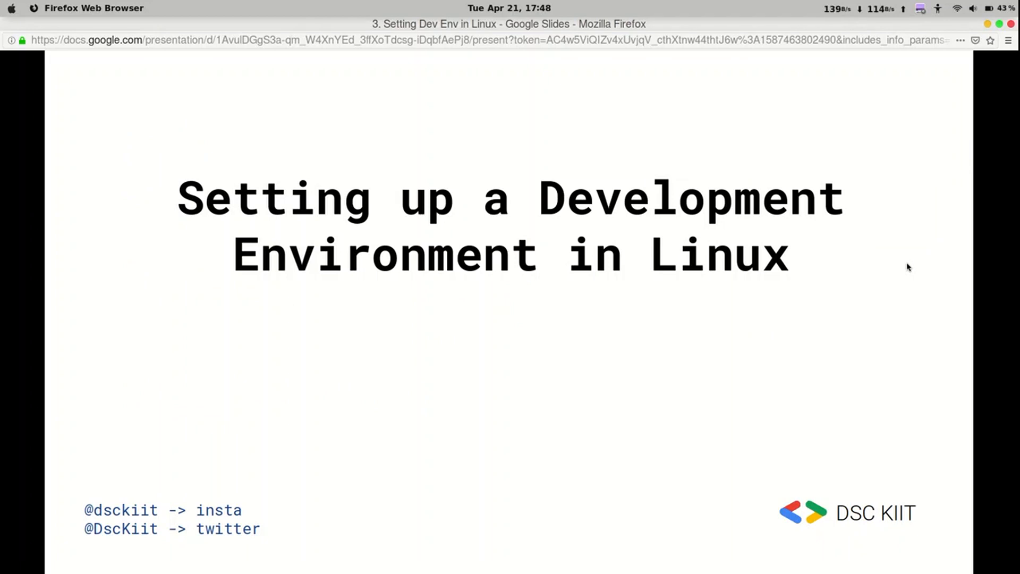
key("right")
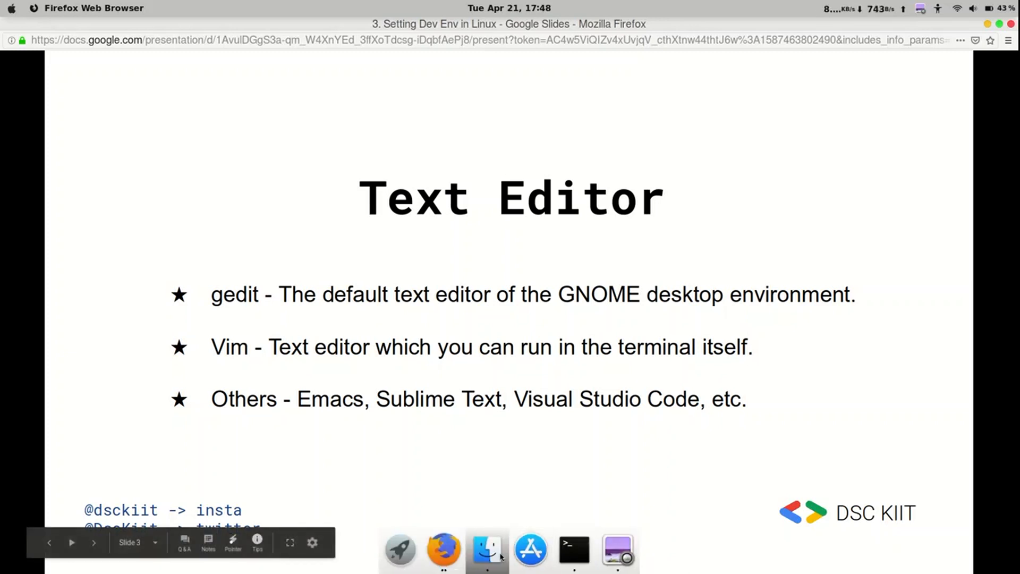
From Terminal, launch gedit, then open hello.txt in gedit
left_click(573, 550)
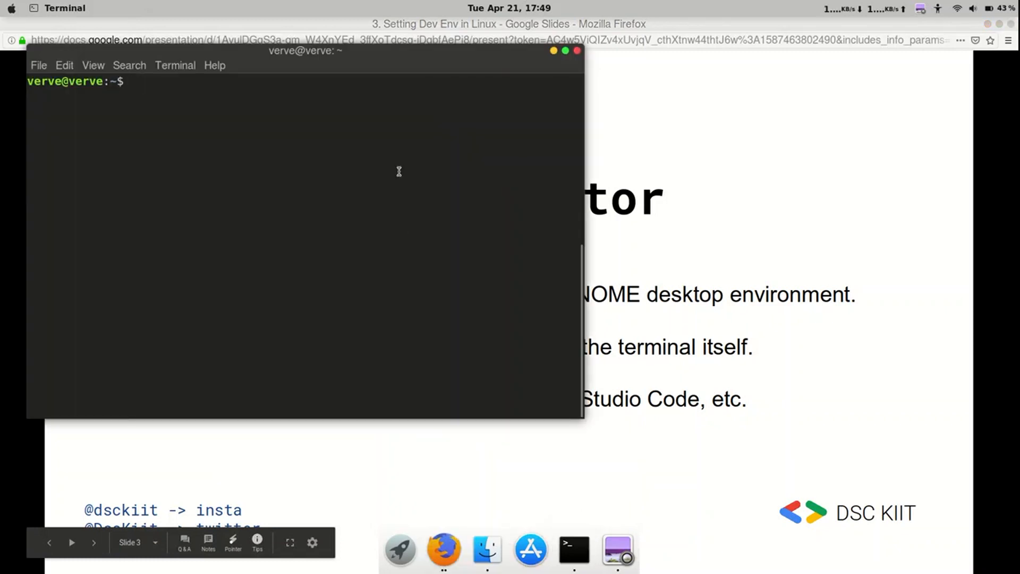
type("gedit")
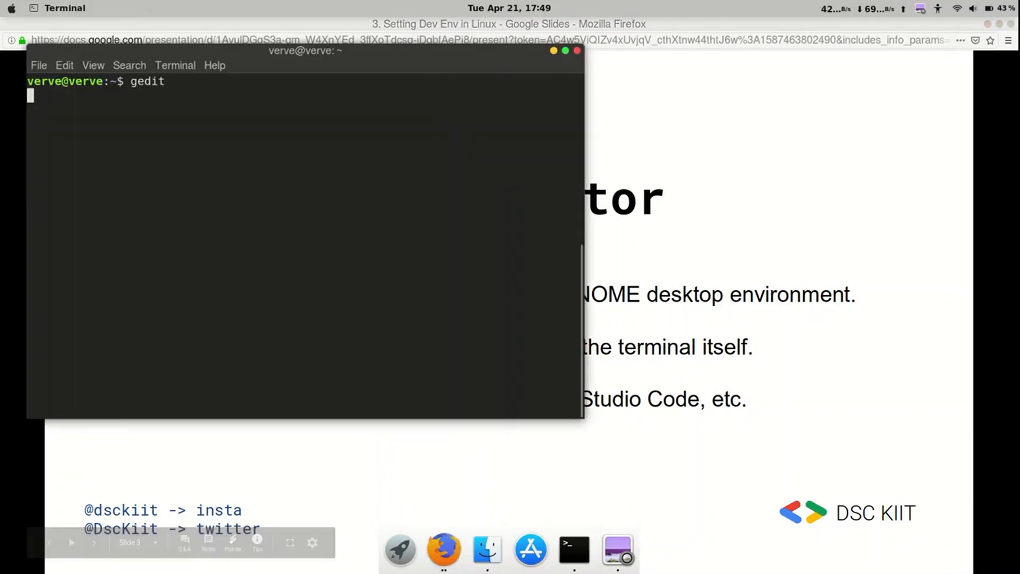
key("Return")
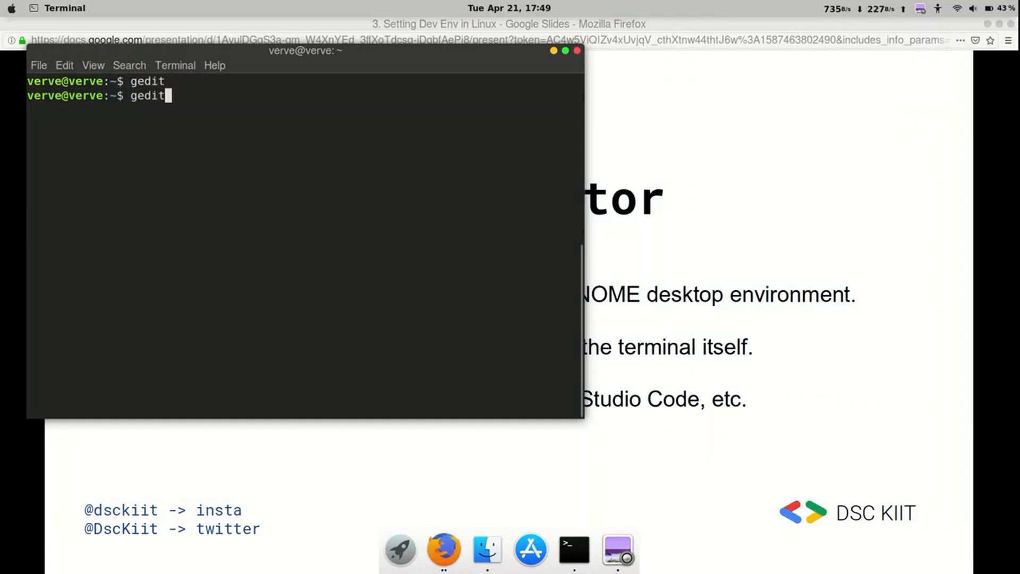
type("hello.")
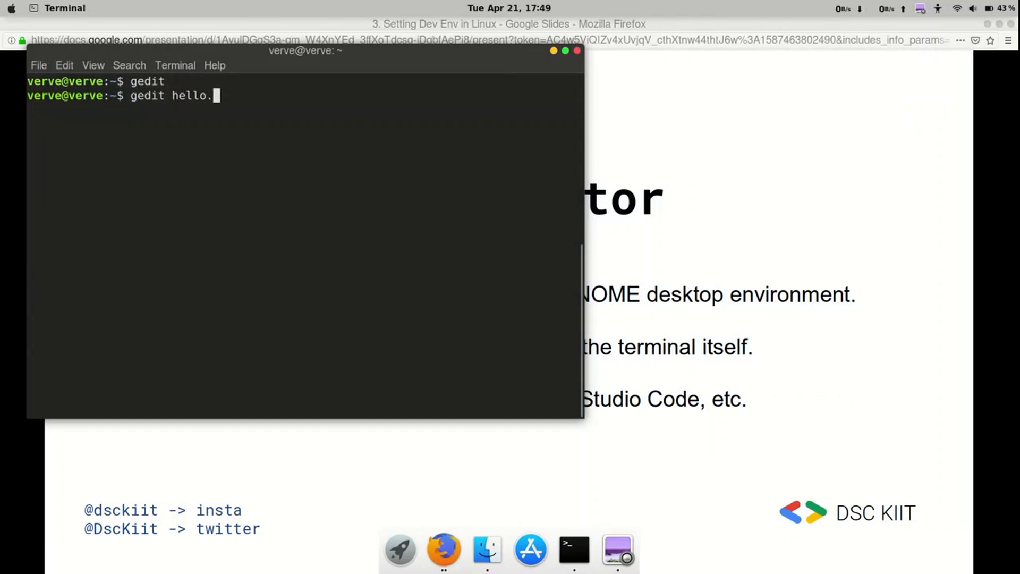
type("txt")
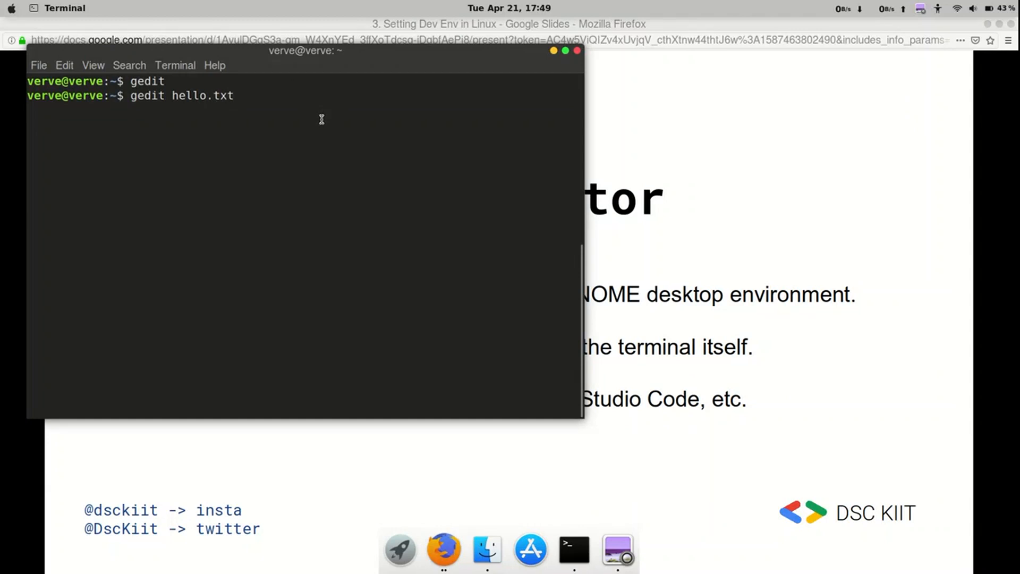
key("Return")
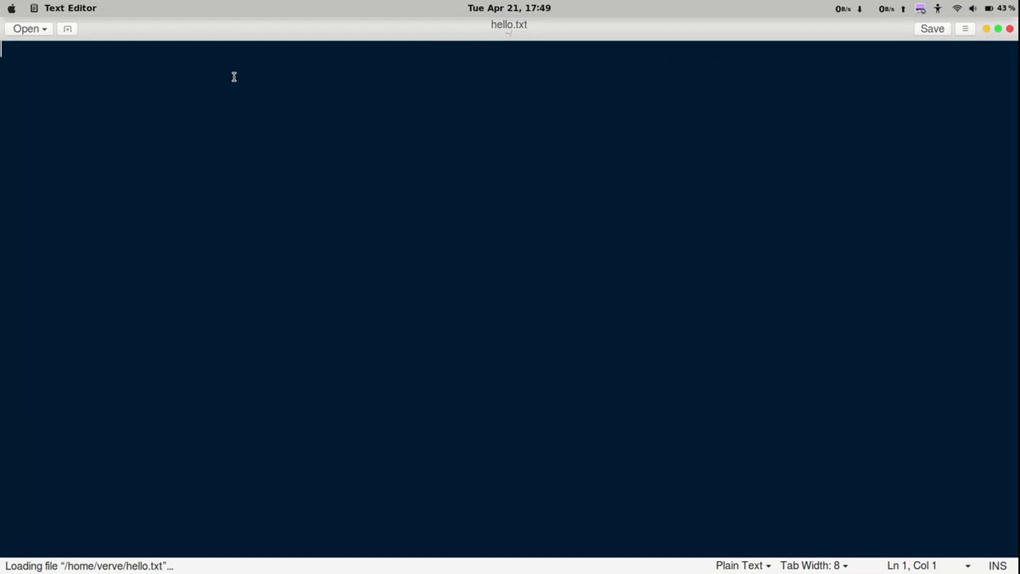
Write 'hello' into hello.txt in gedit, save it, and return to the slides
type("hello")
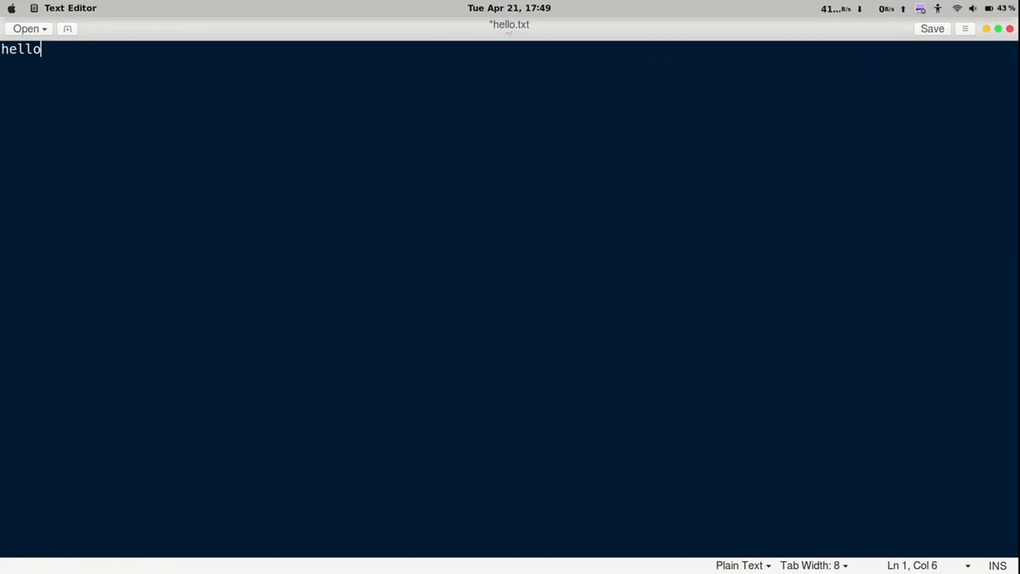
left_click(931, 28)
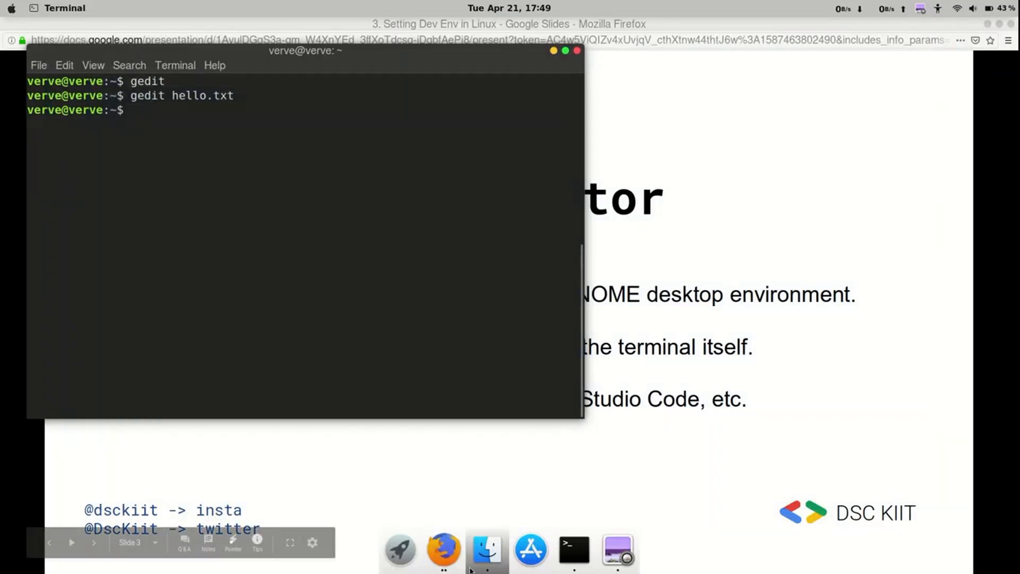
left_click(485, 550)
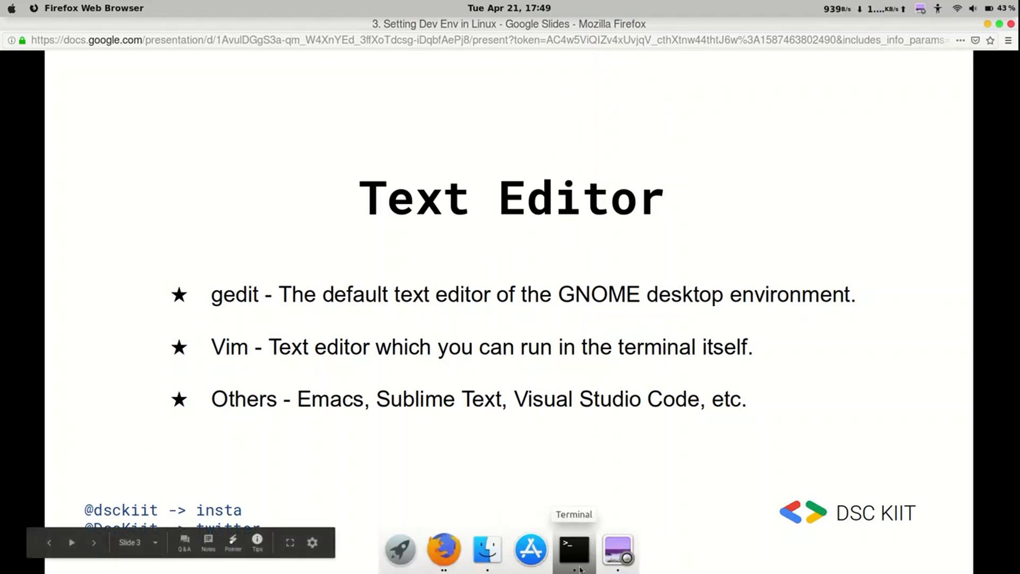
Open hello.txt in Vim from the Terminal with vi hello.txt
left_click(572, 549)
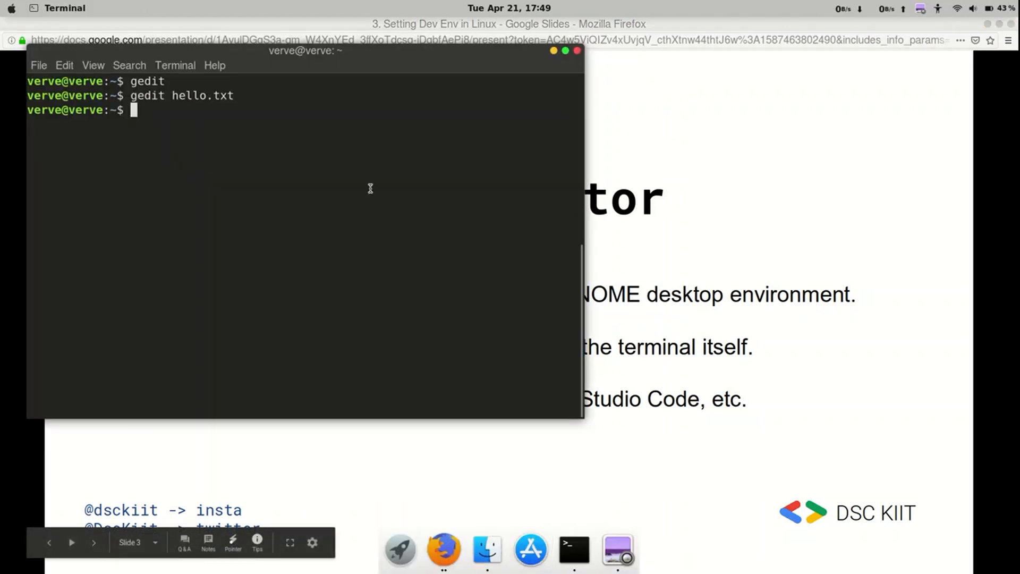
type("vi")
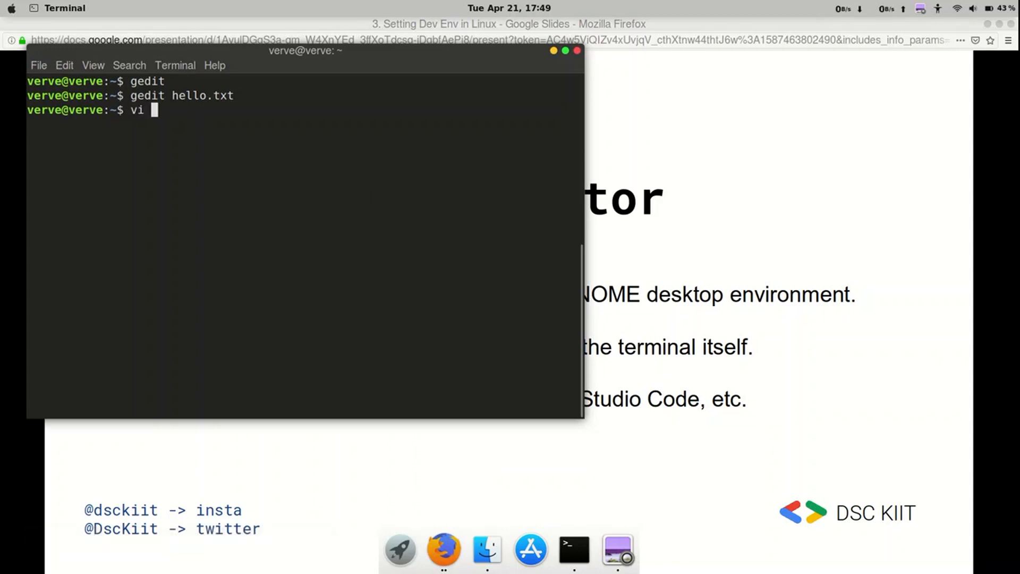
type("hello.t")
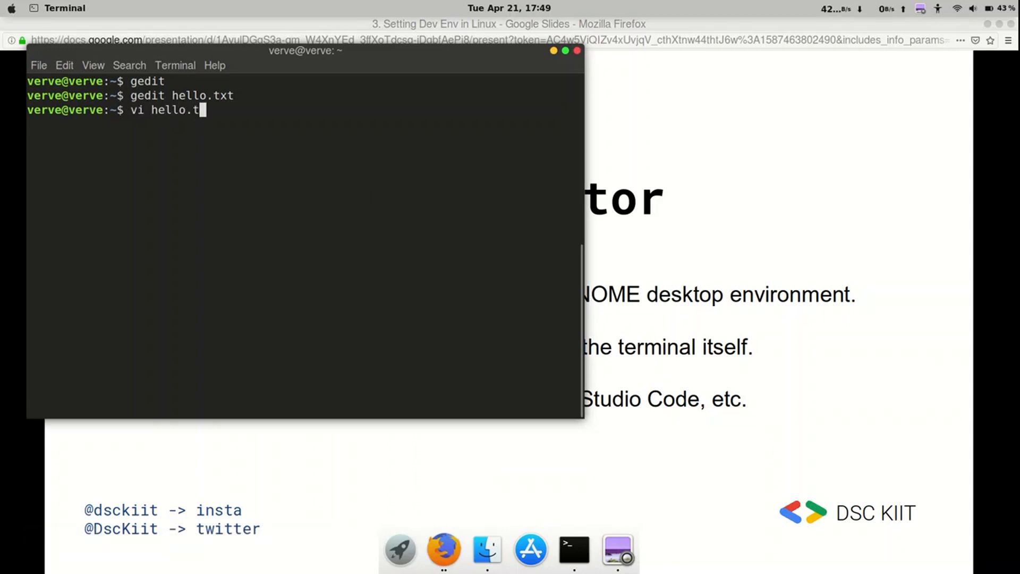
type("xt")
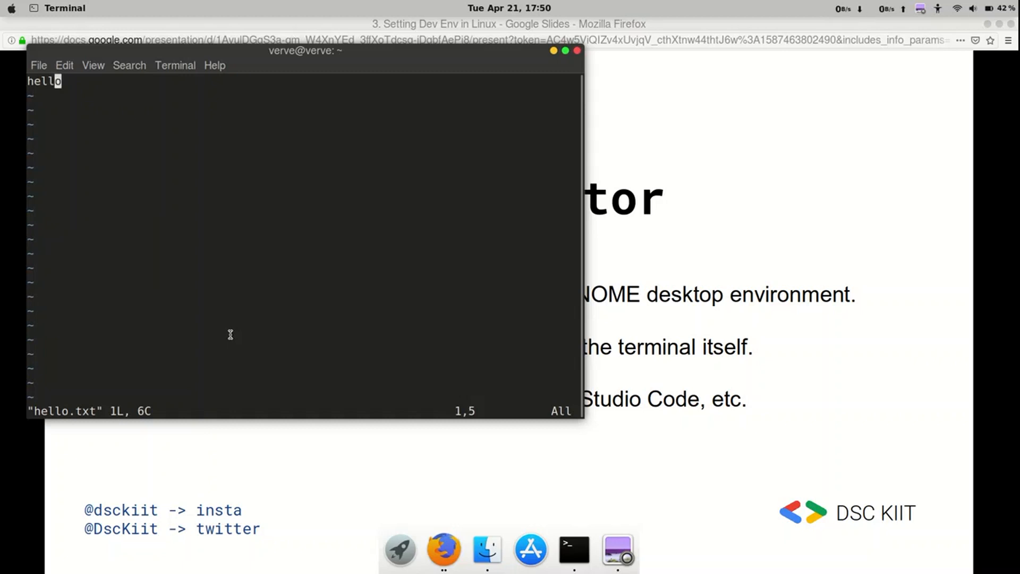
In insert mode extend the text to 'hello world', then write and quit with :wq
key("i")
type(" w")
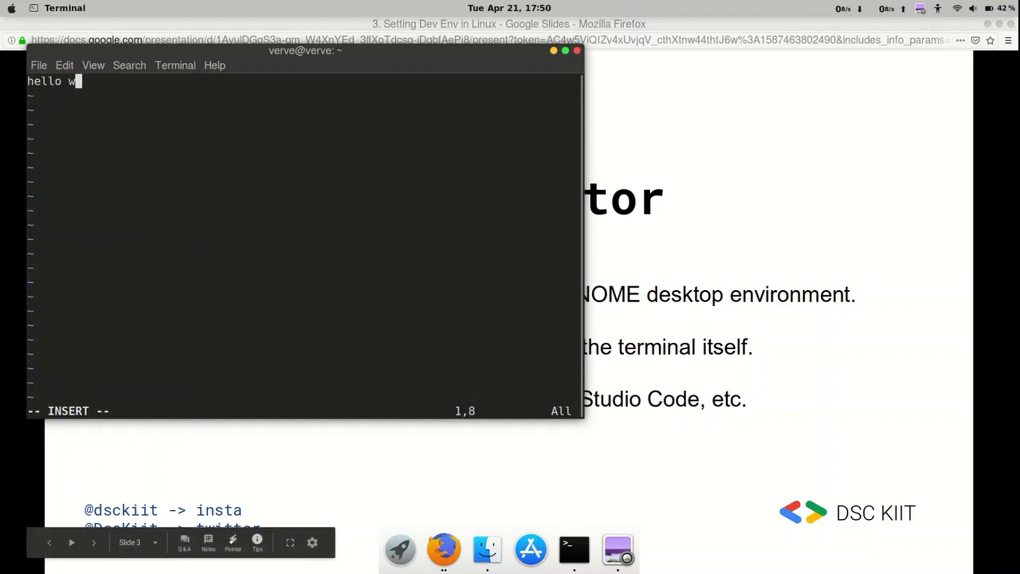
type("orld")
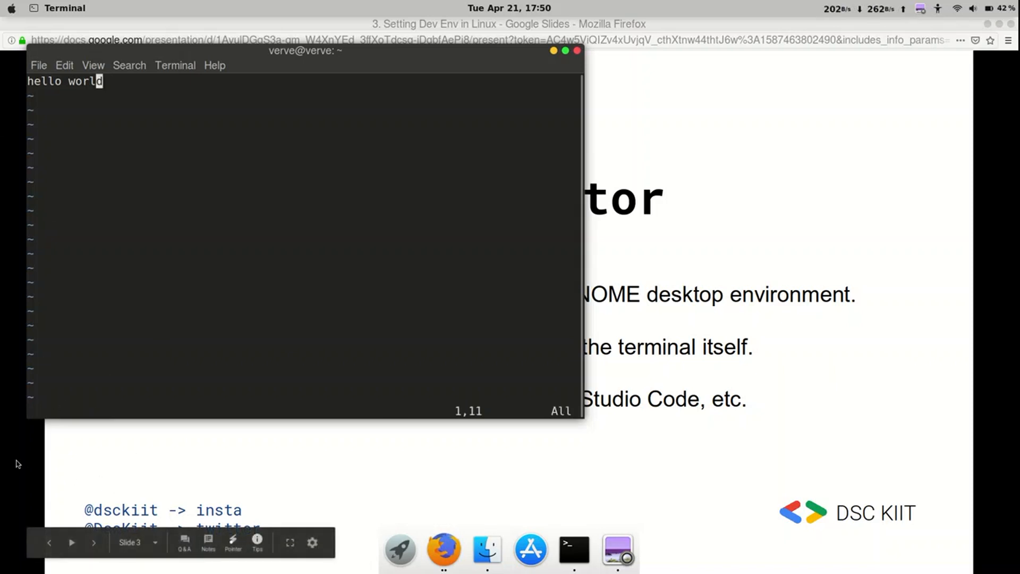
type(":wq")
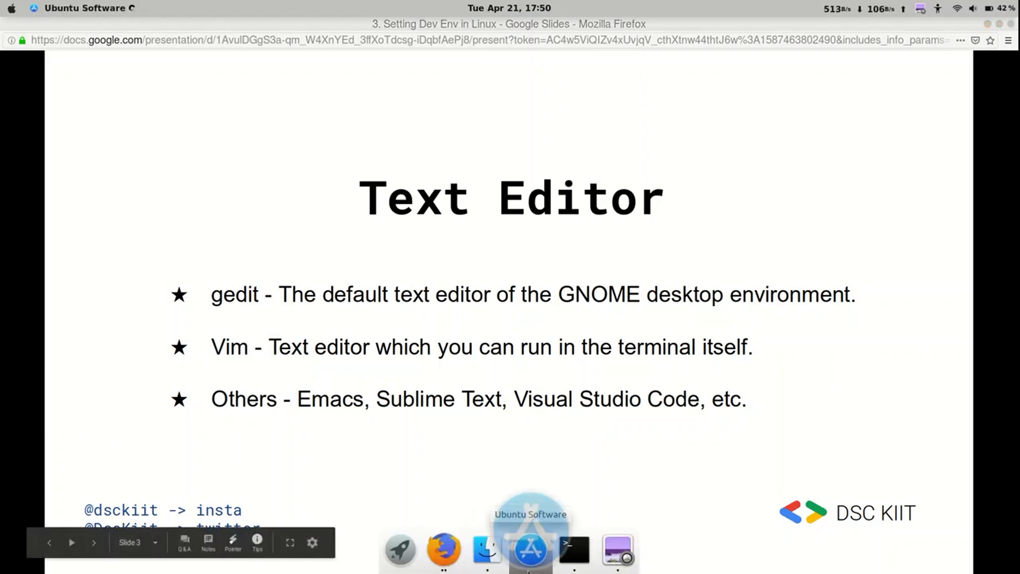
Search Ubuntu Software for 'vis' and open the Visual Studio Code listing
left_click(529, 548)
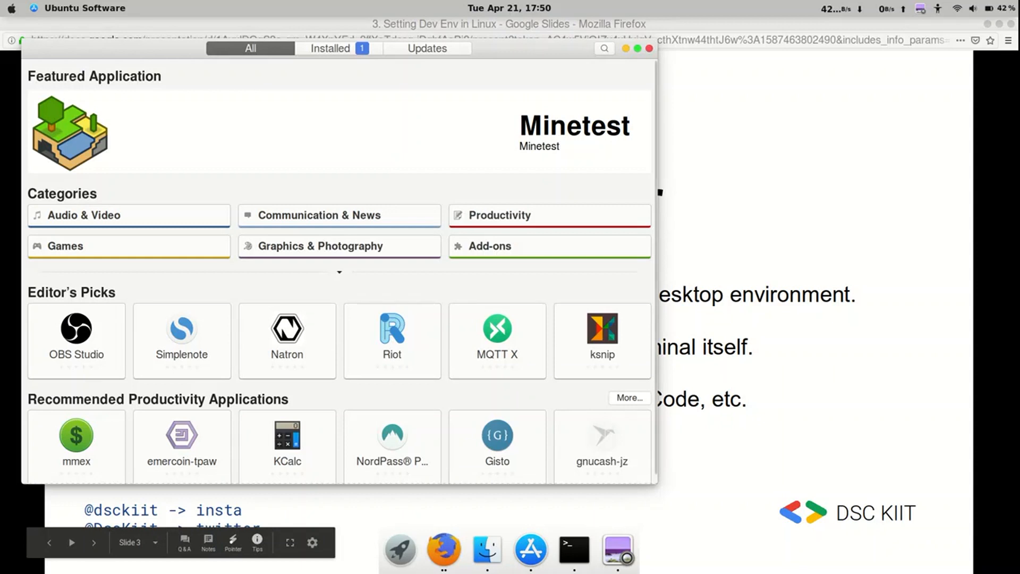
left_click(604, 48)
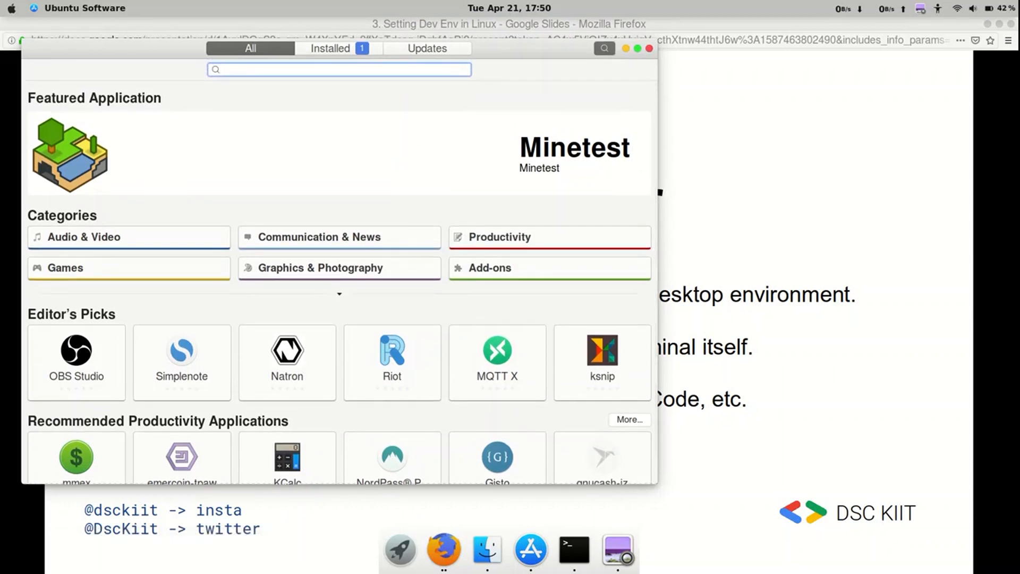
left_click(338, 70)
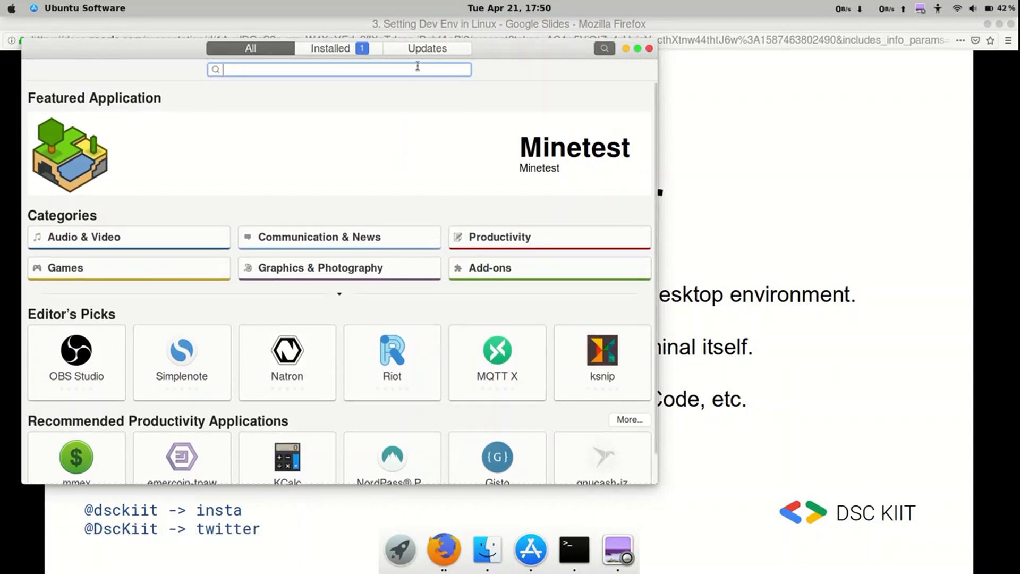
type("vis")
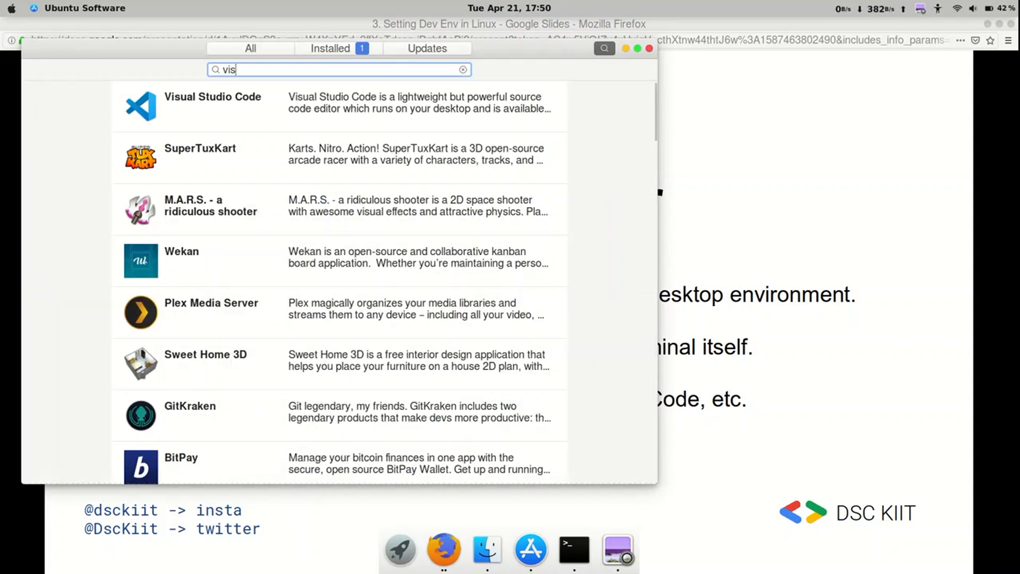
left_click(212, 104)
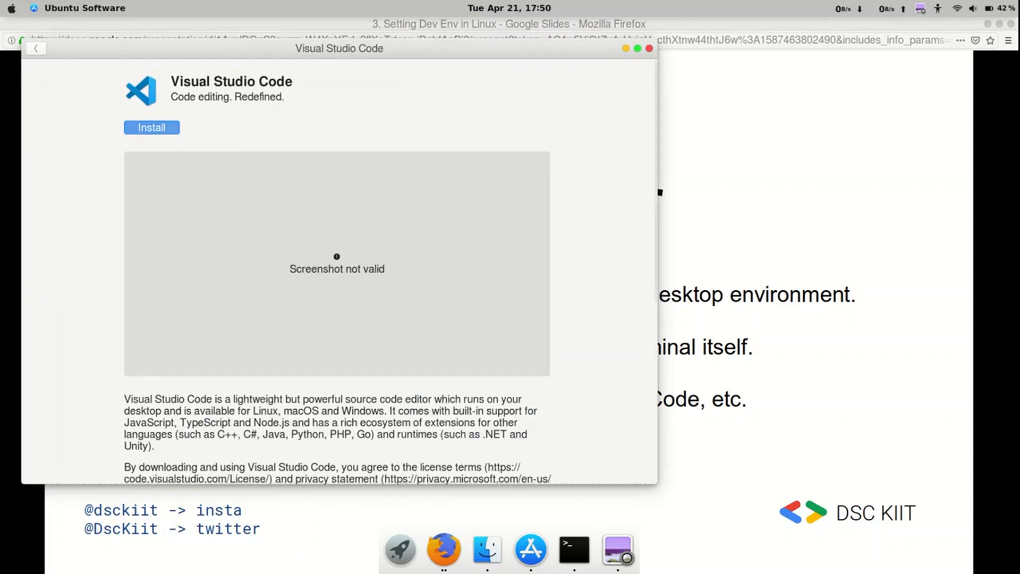
Install Visual Studio Code and launch it
left_click(152, 127)
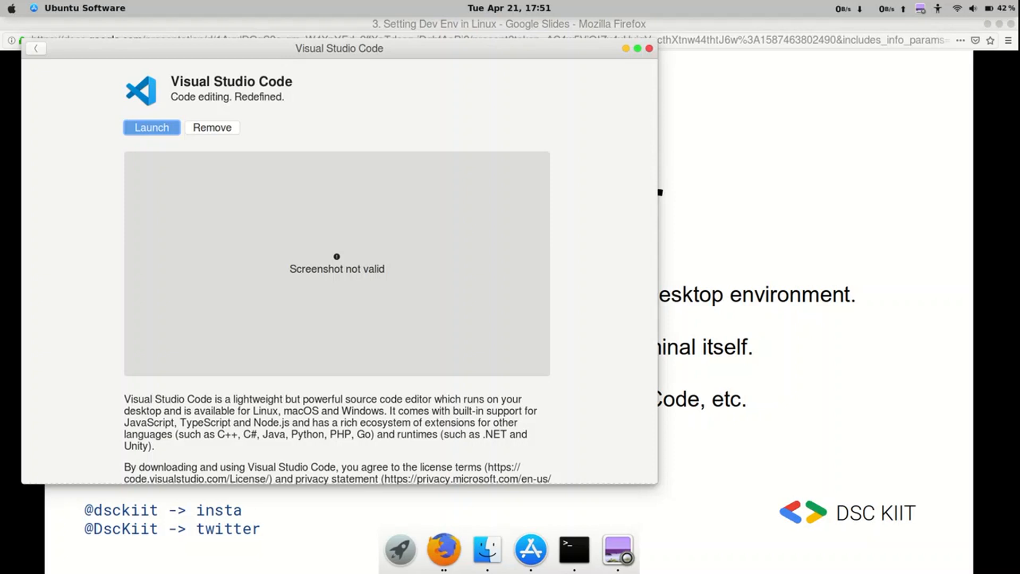
left_click(151, 127)
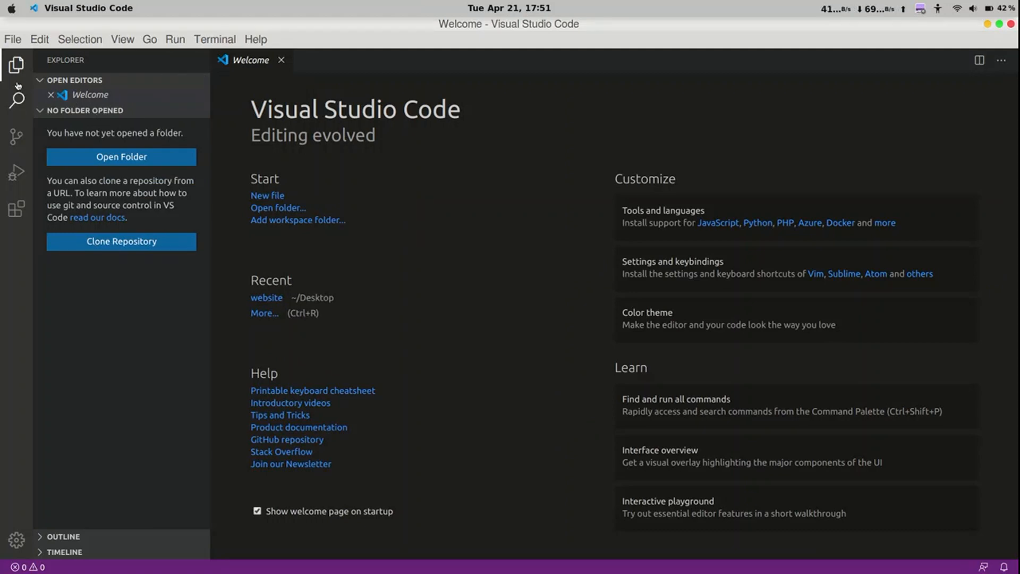
mouse_move(16, 210)
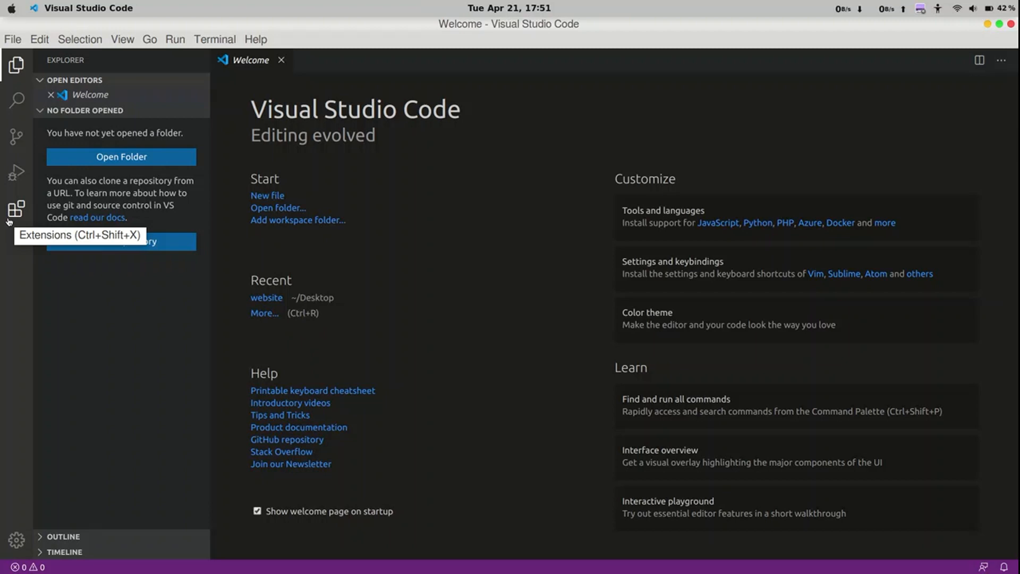
mouse_move(16, 208)
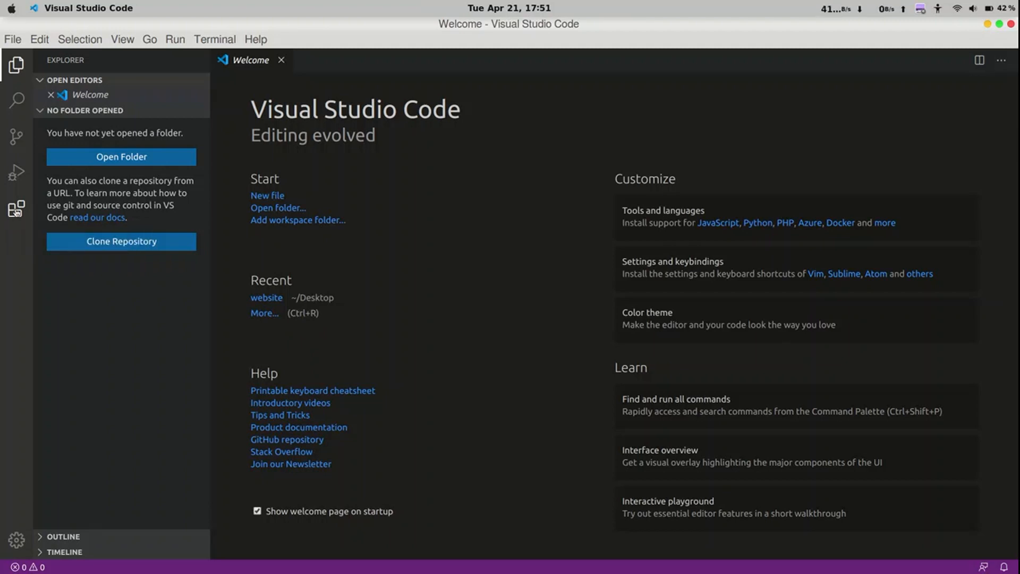
Search the Extensions marketplace for 'c/c++' and install Microsoft's C/C++ extension
left_click(16, 208)
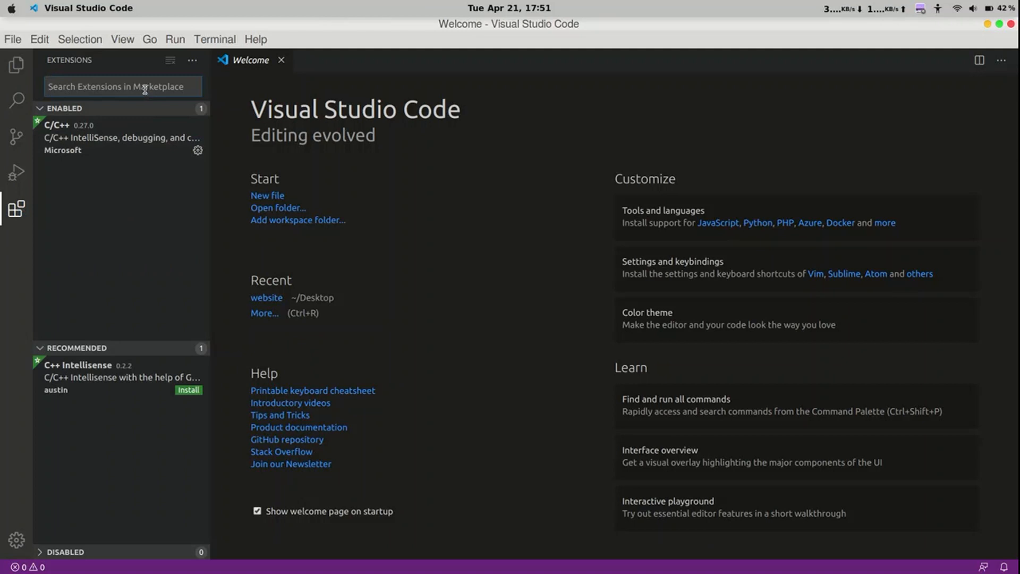
type("c/c++")
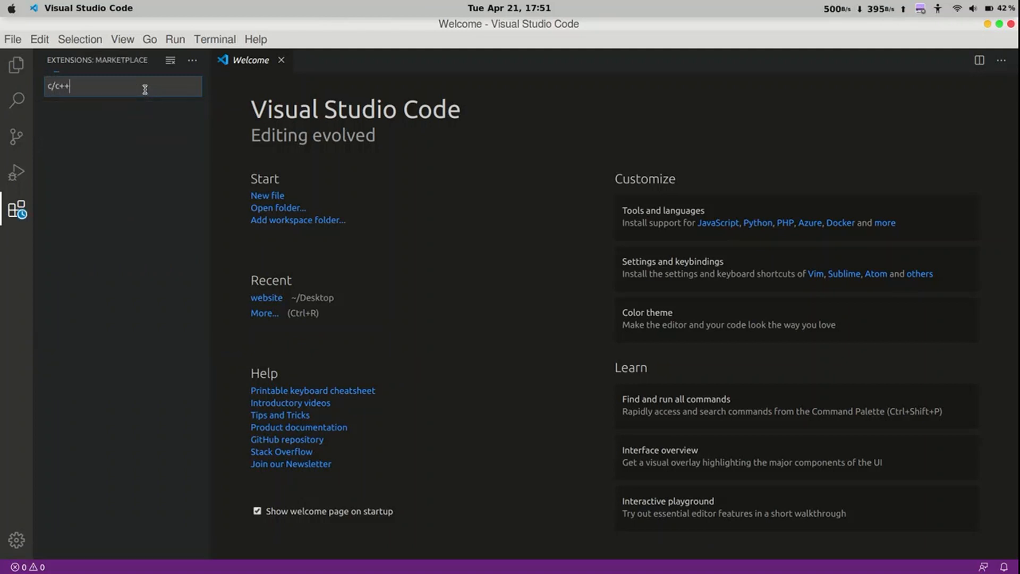
type("c/c++")
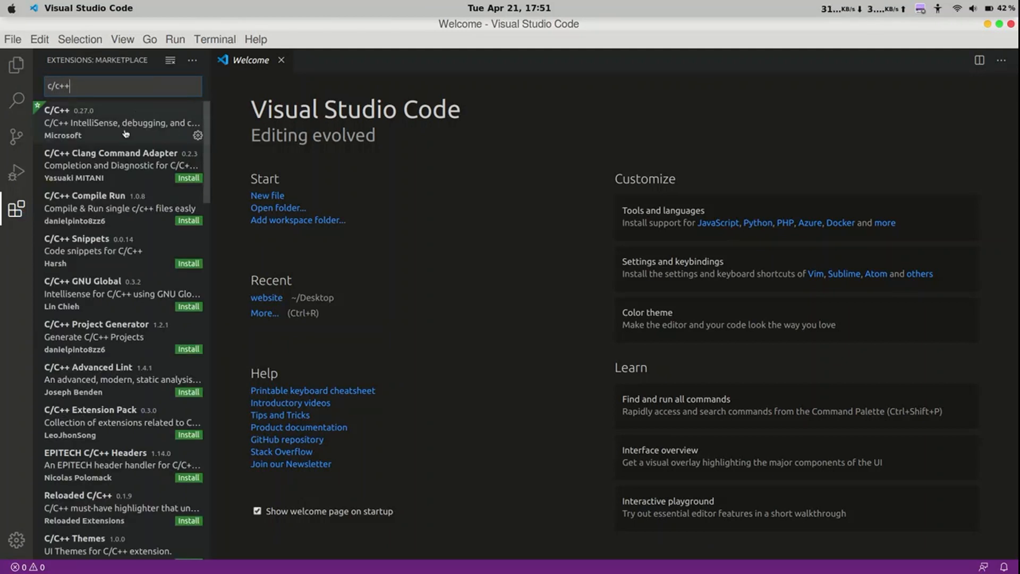
left_click(121, 122)
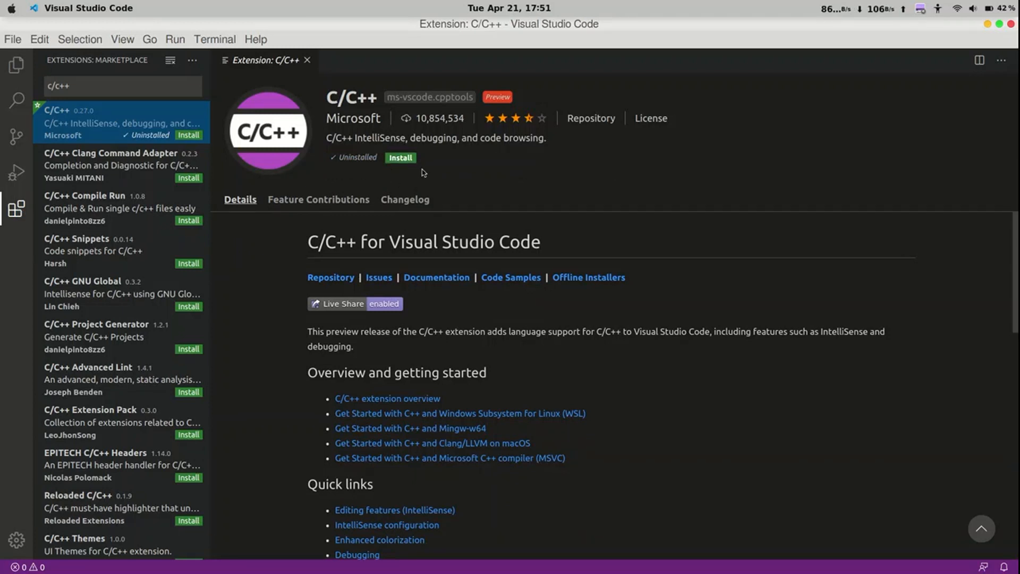
left_click(401, 157)
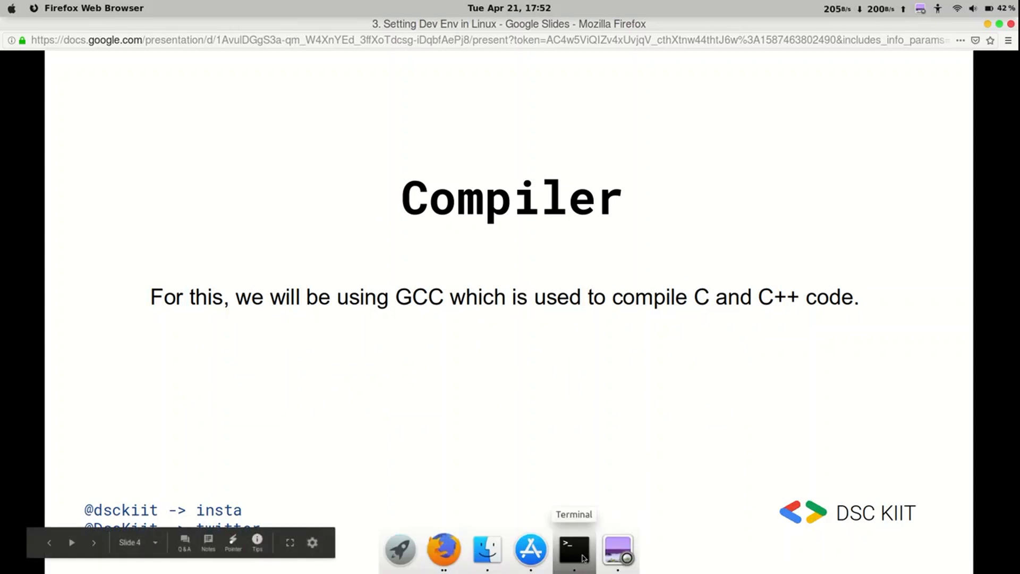
Check for a compiler with gcc -v in Terminal, which reports gcc not found
left_click(573, 549)
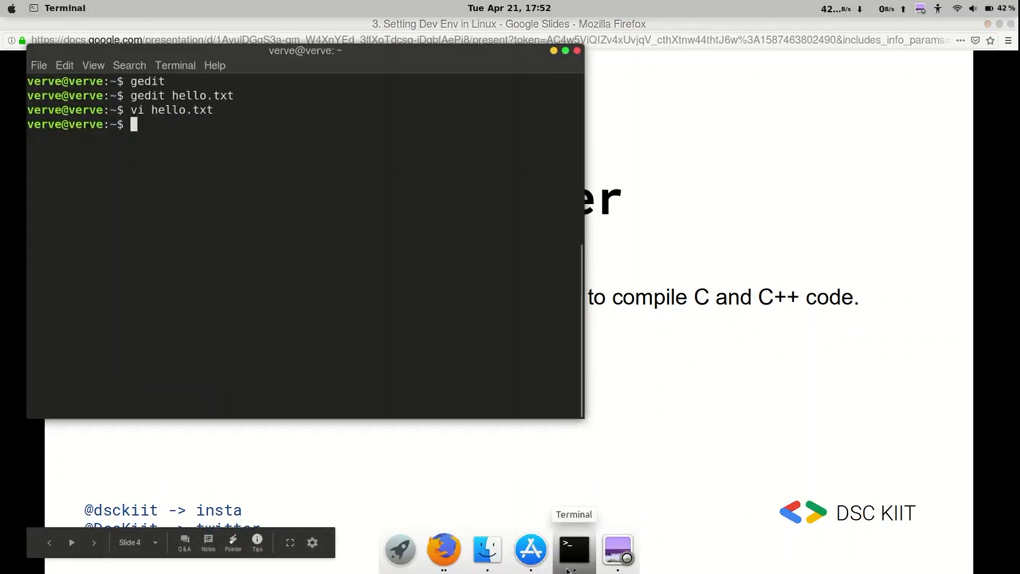
type("gcc")
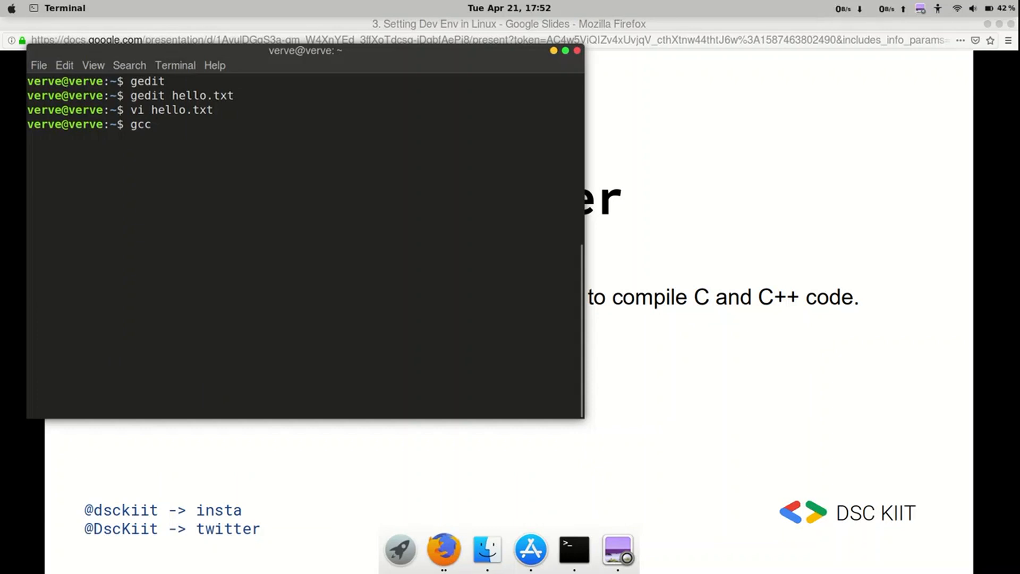
type("-v")
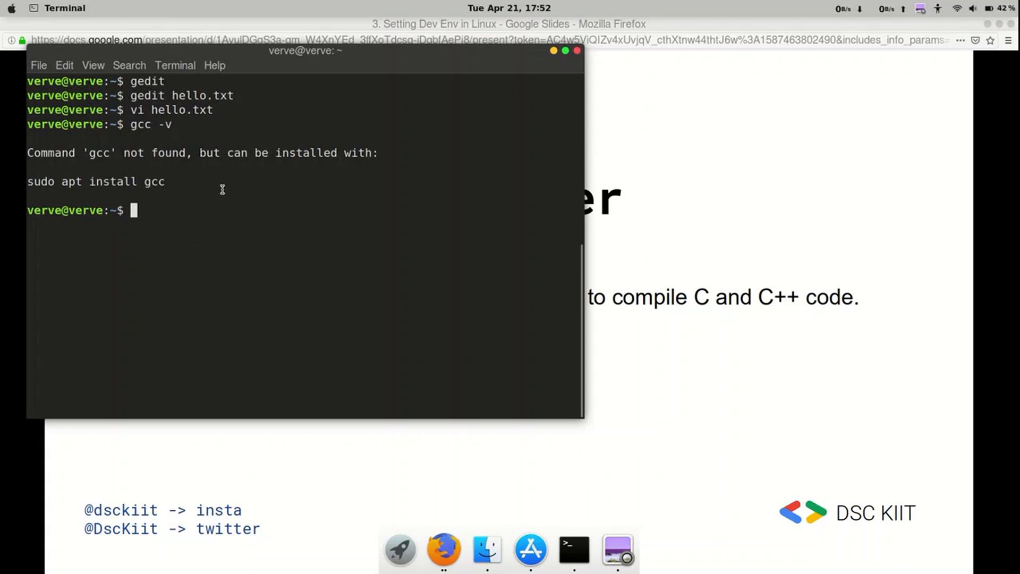
mouse_move(16, 209)
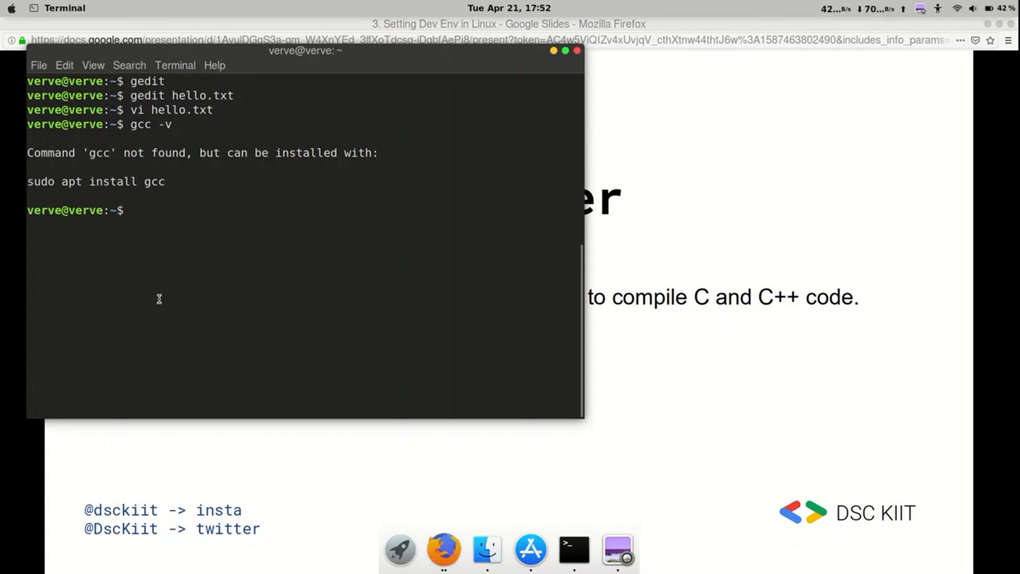
Install gcc via sudo apt install gcc, then re-check with gcc -v
type("sudo apt")
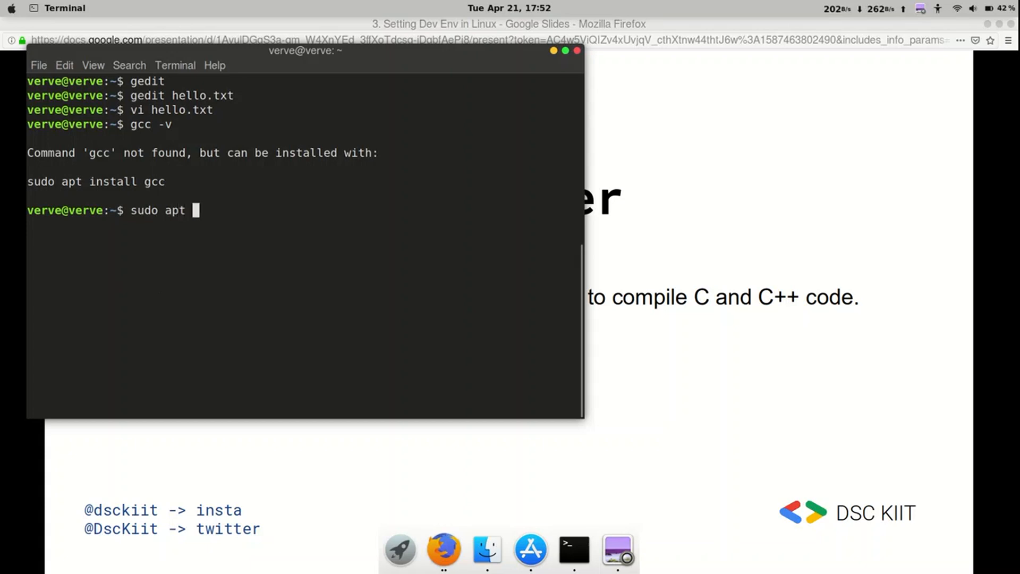
type("install g")
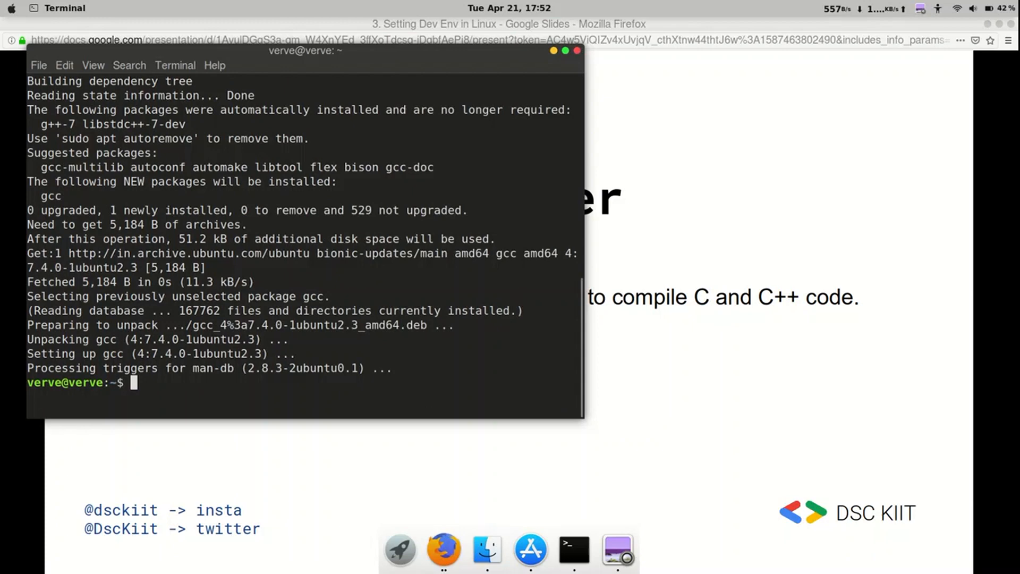
type("gcc -v")
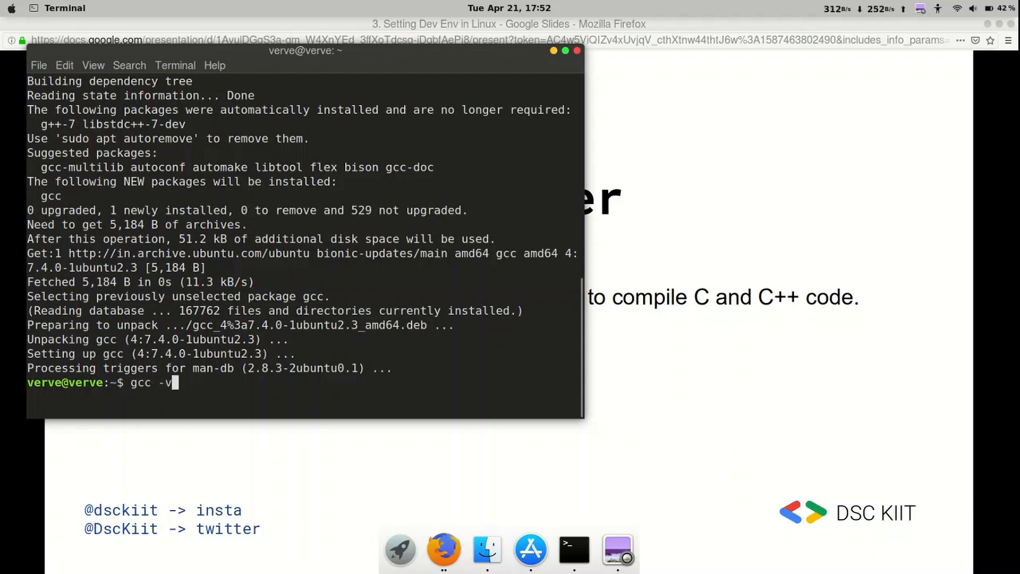